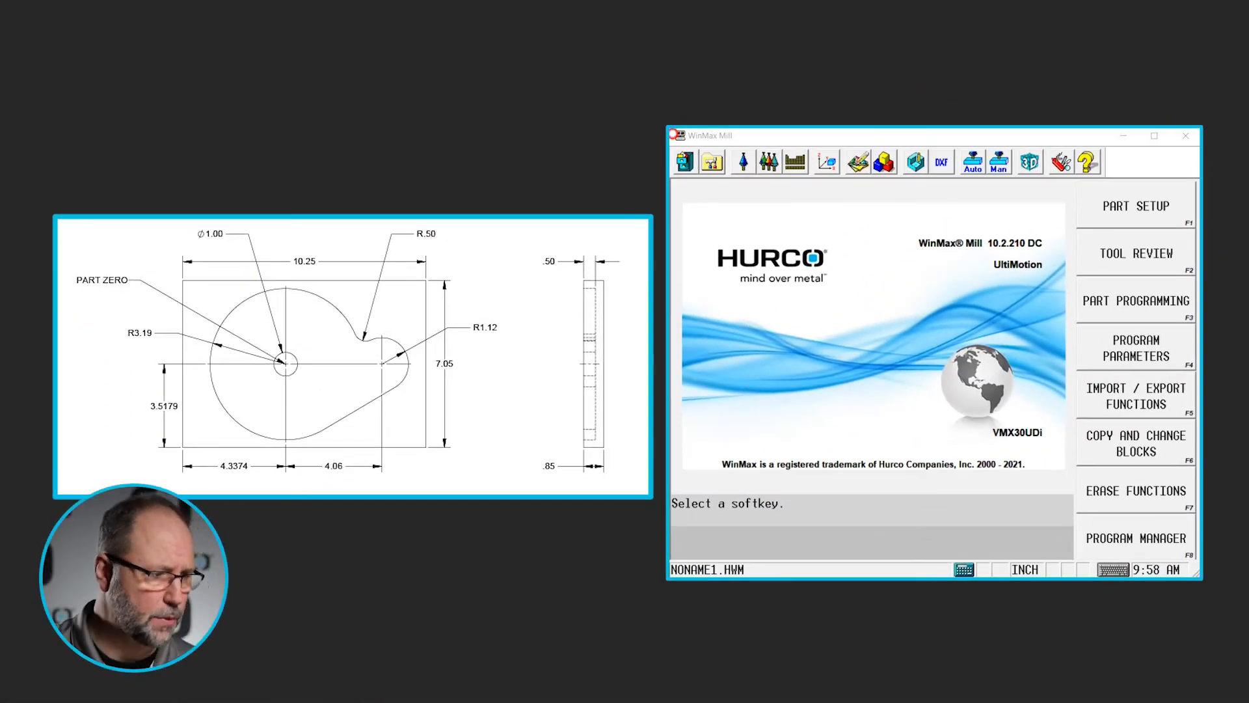
# - Create a new program, NONAME2, from Program Manager and reach its box stock geometry page
pyautogui.click(1135, 537)
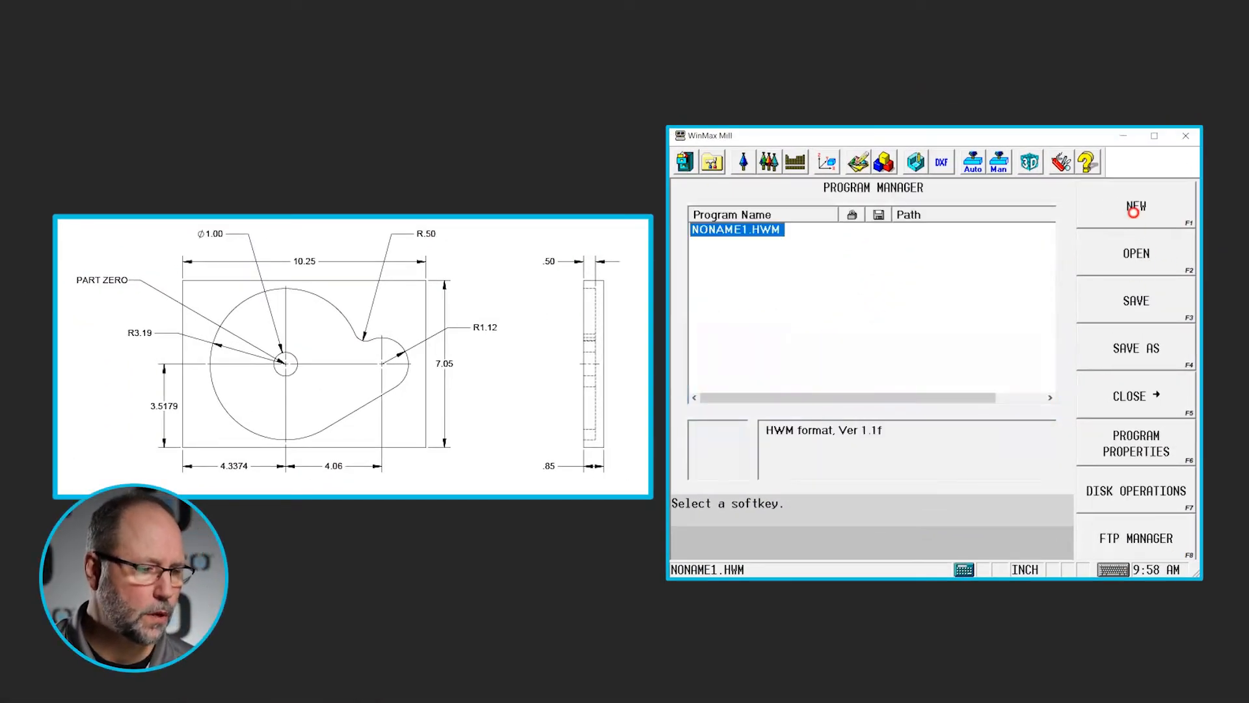
pyautogui.click(1135, 206)
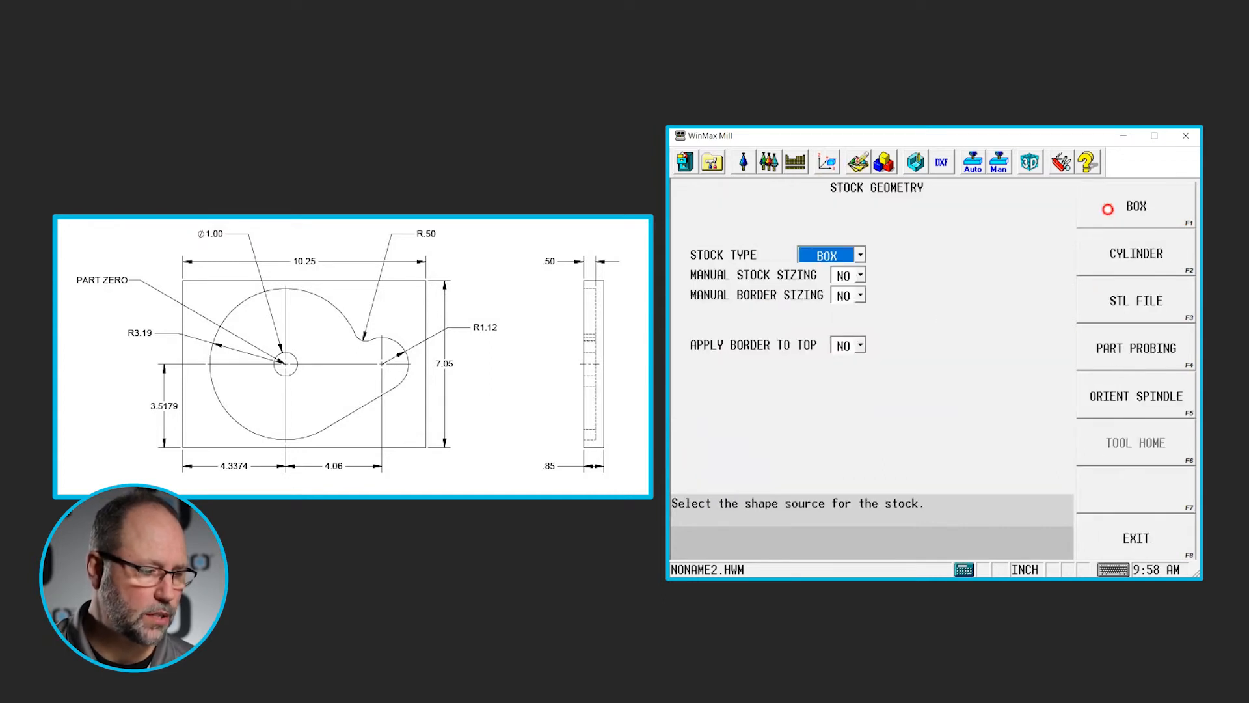
# - Manually size the box stock 10.25 × 7.05 × 0.85, positioned at X -4.3374, Y -3.5179
pyautogui.click(859, 275)
pyautogui.write('1')
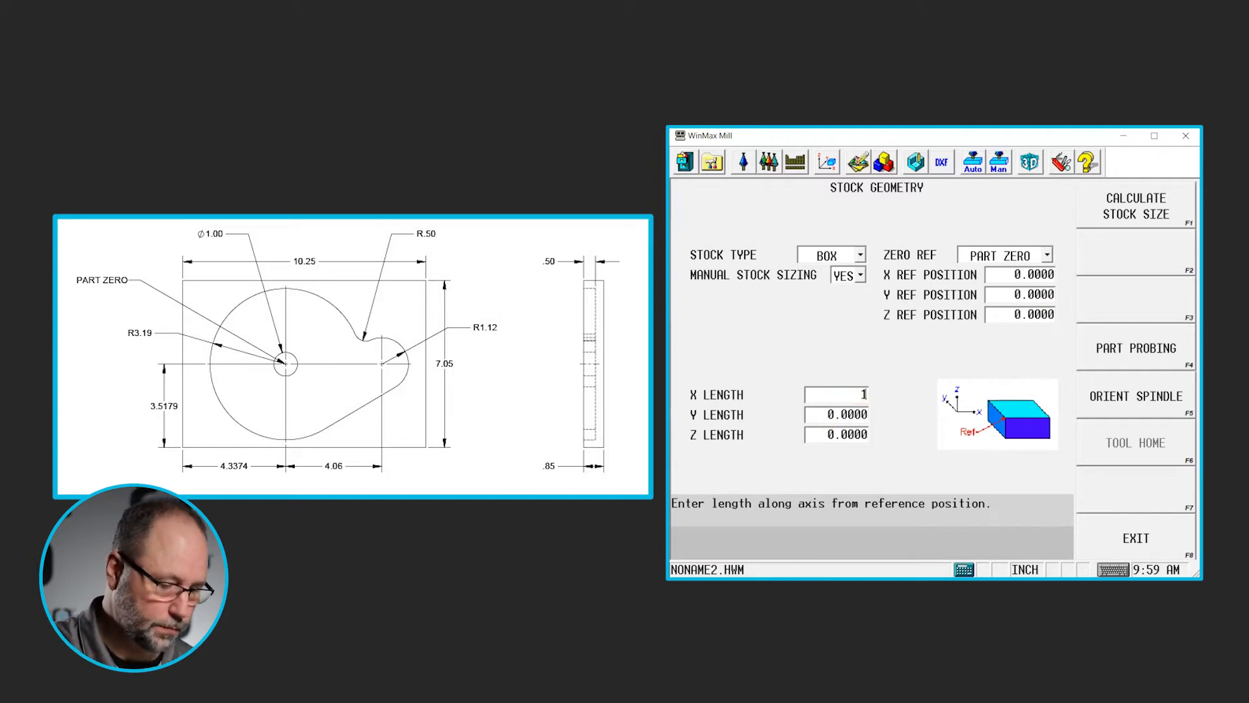
pyautogui.write('0.2500')
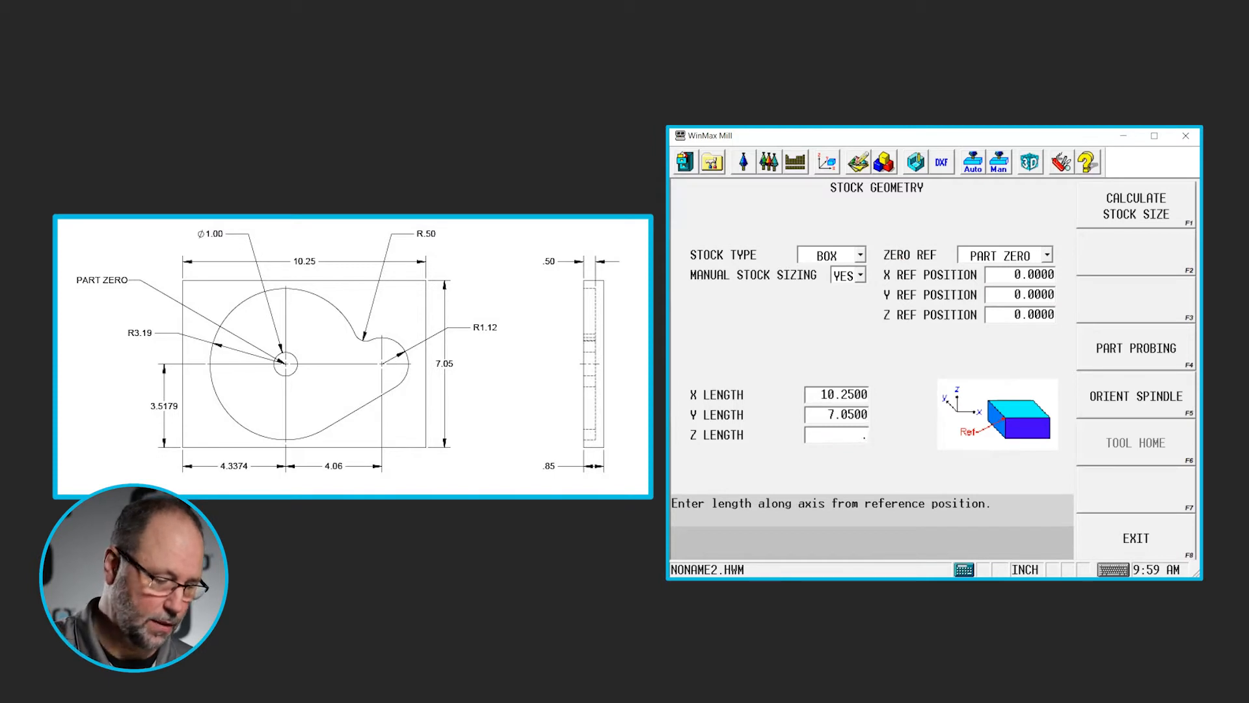
pyautogui.write('.8500')
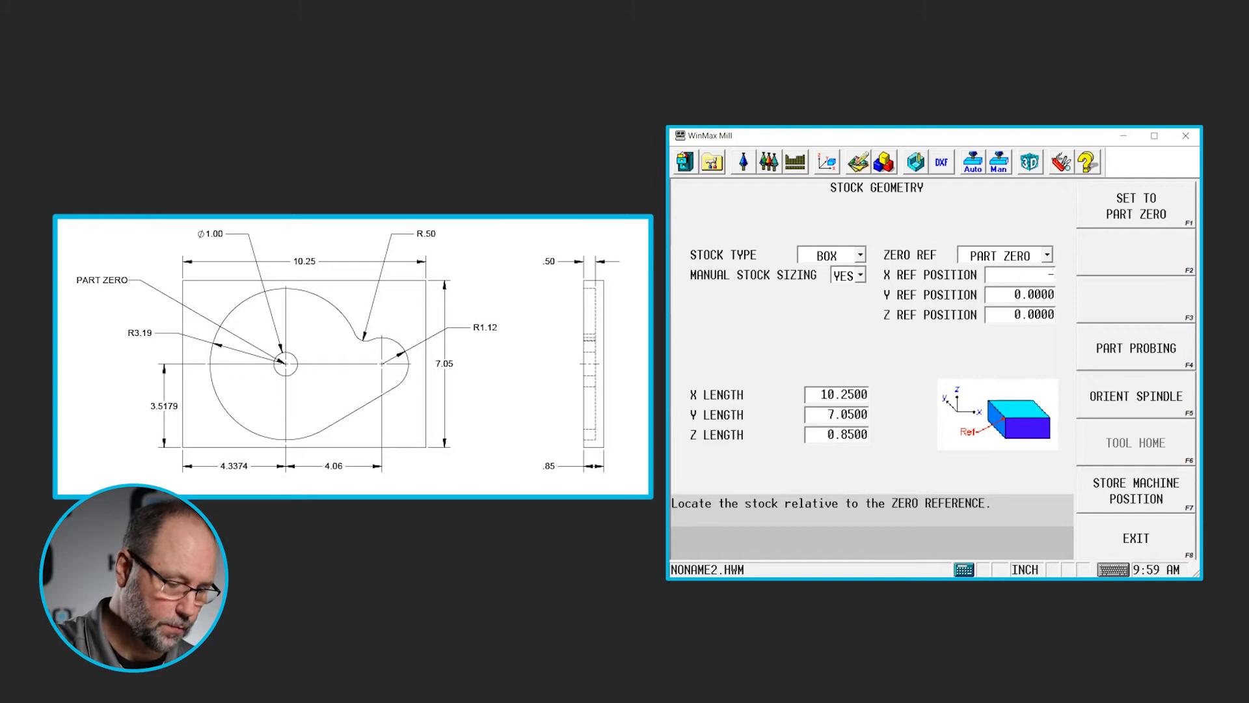
pyautogui.write('-4.3374')
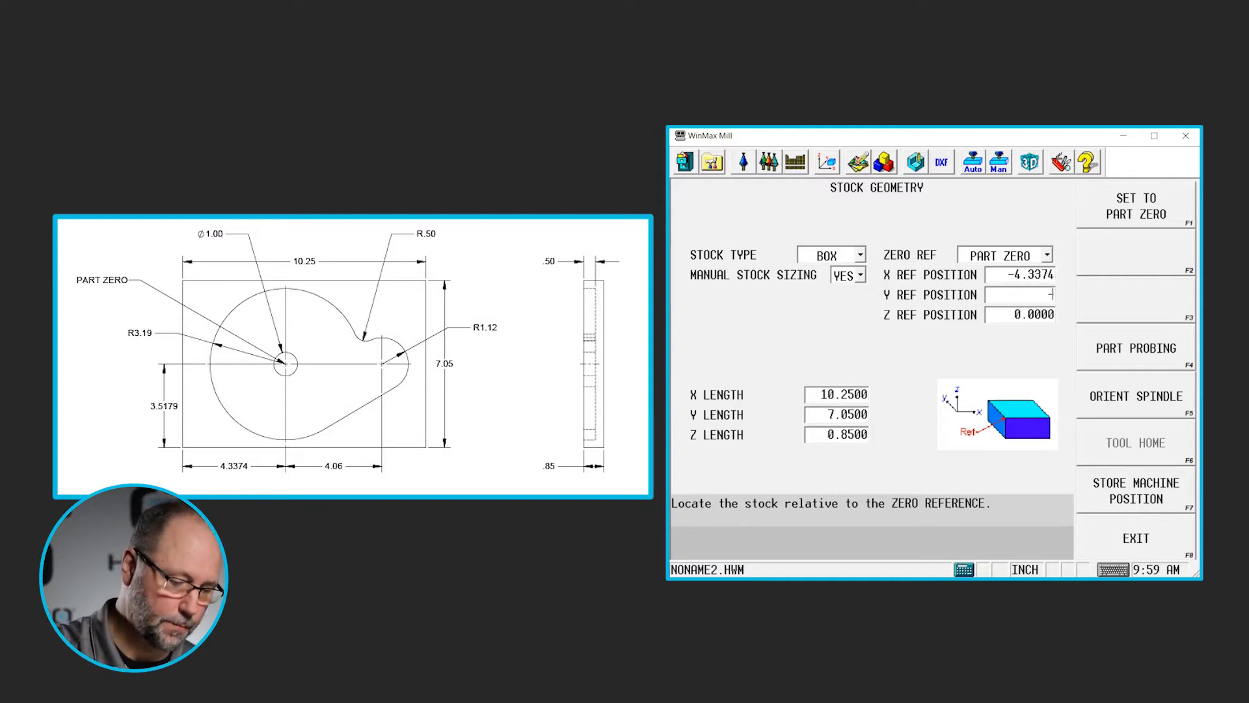
pyautogui.write('-3.5179')
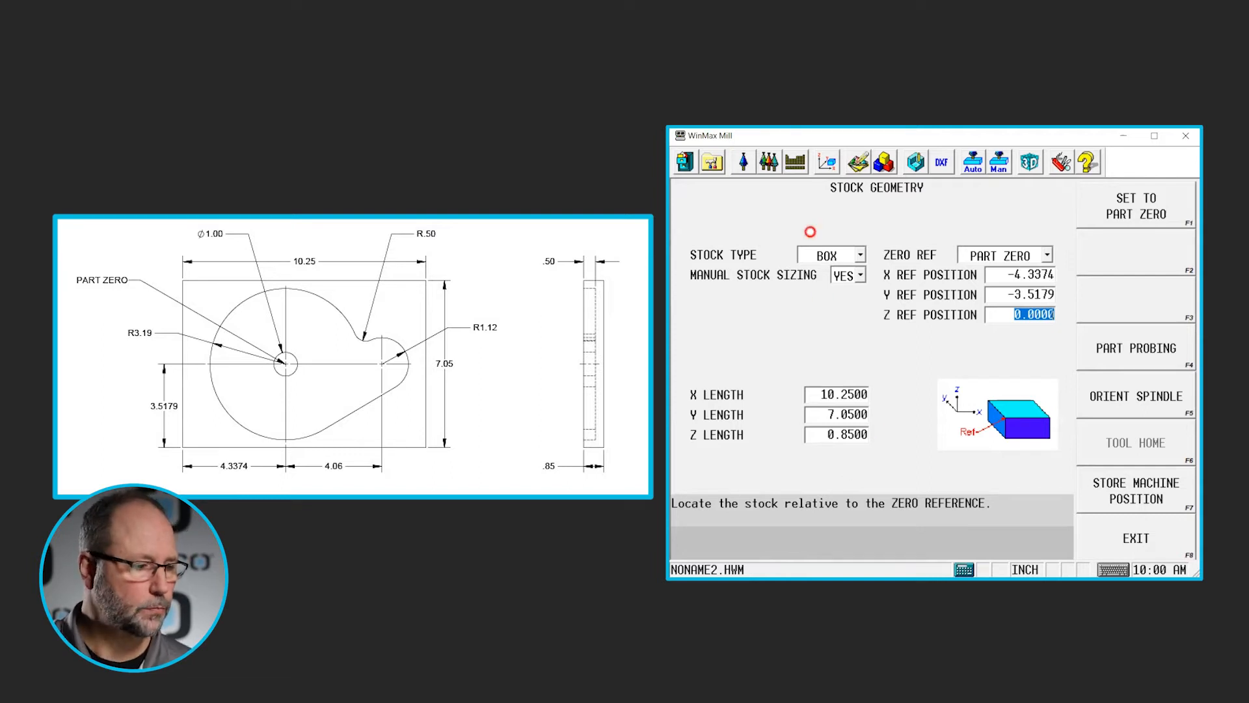
pyautogui.moveTo(713, 161)
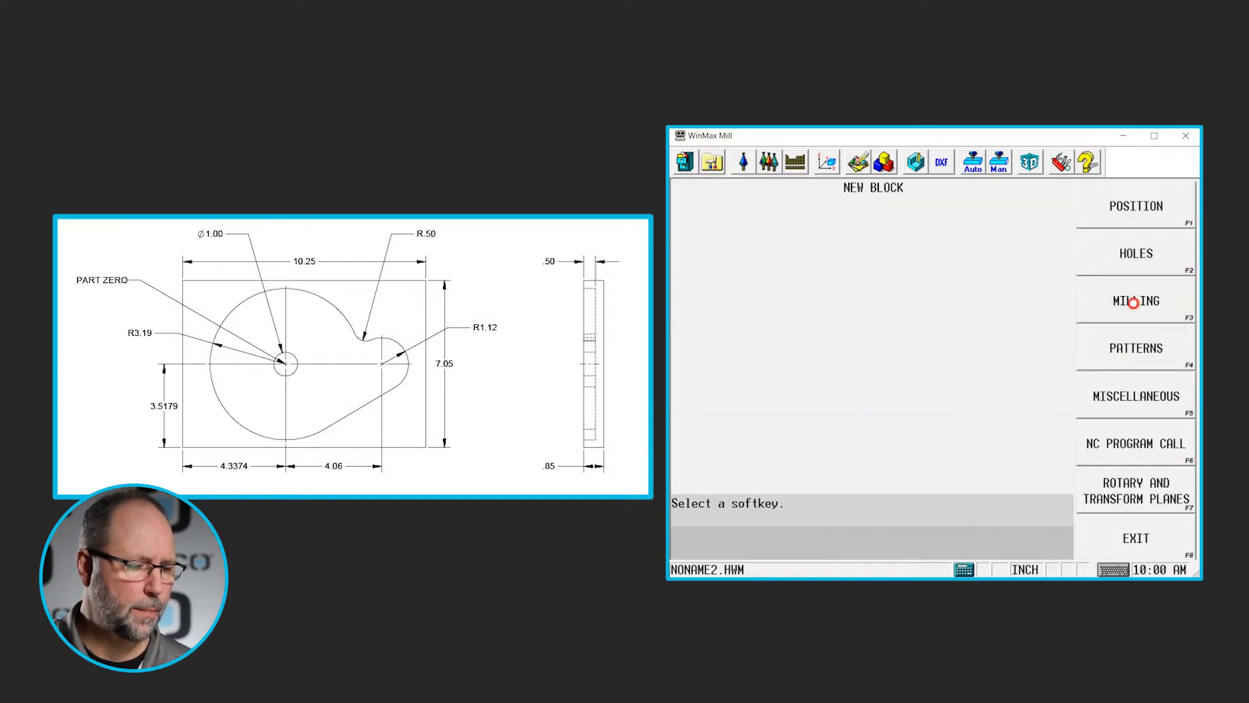
# - Add milling block 1 as a lines-and-arcs mill contour
pyautogui.click(1135, 301)
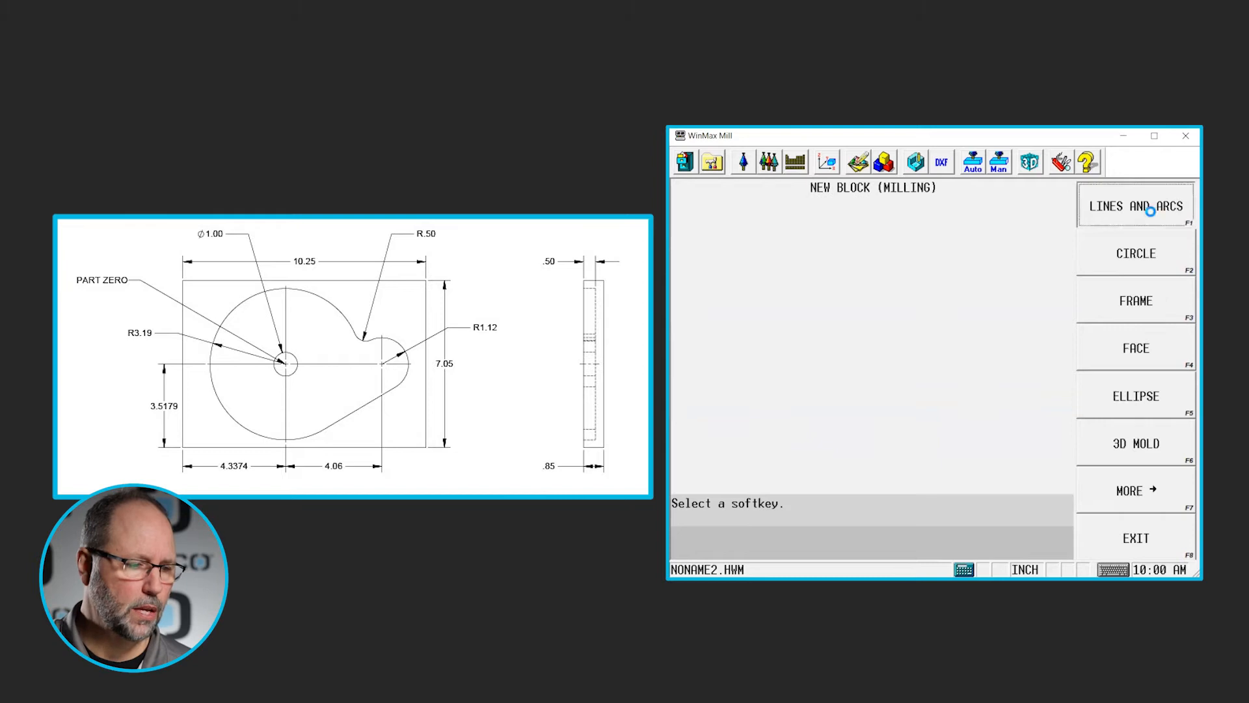
pyautogui.click(1135, 205)
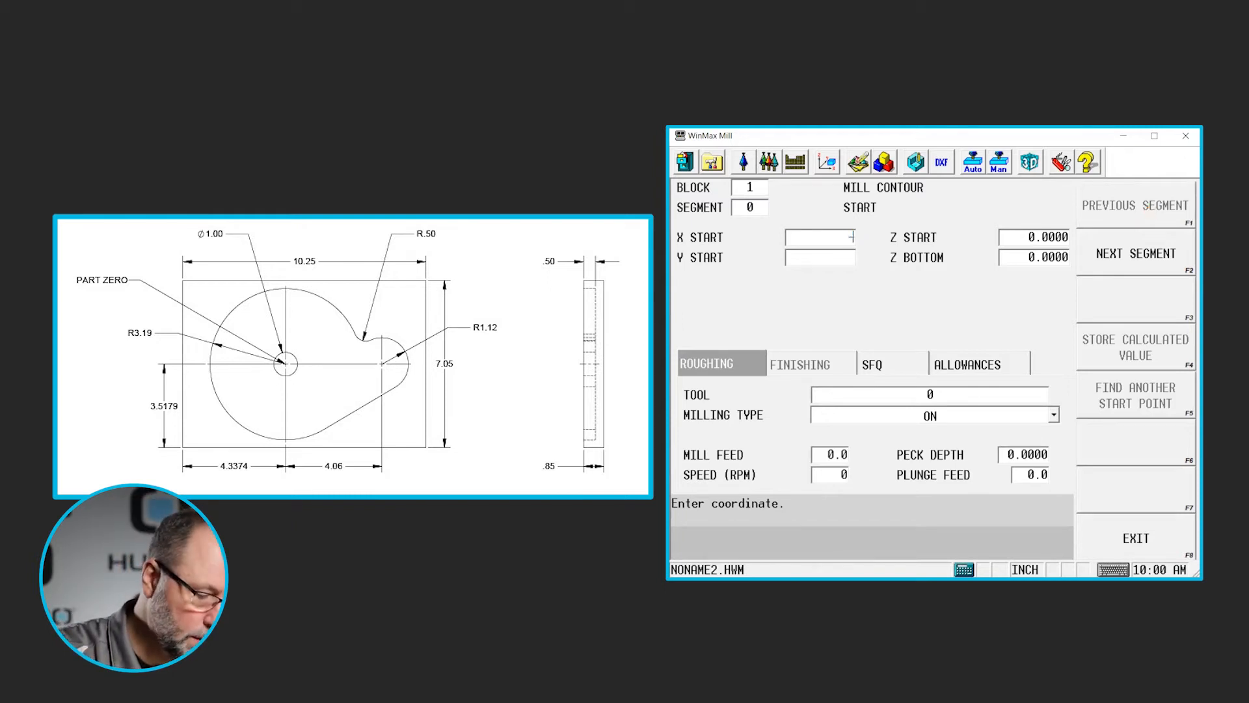
# - Enter the contour start X -3.19, Y 0, Z start 0.1 and Z bottom -0.5
pyautogui.write('-3.1900')
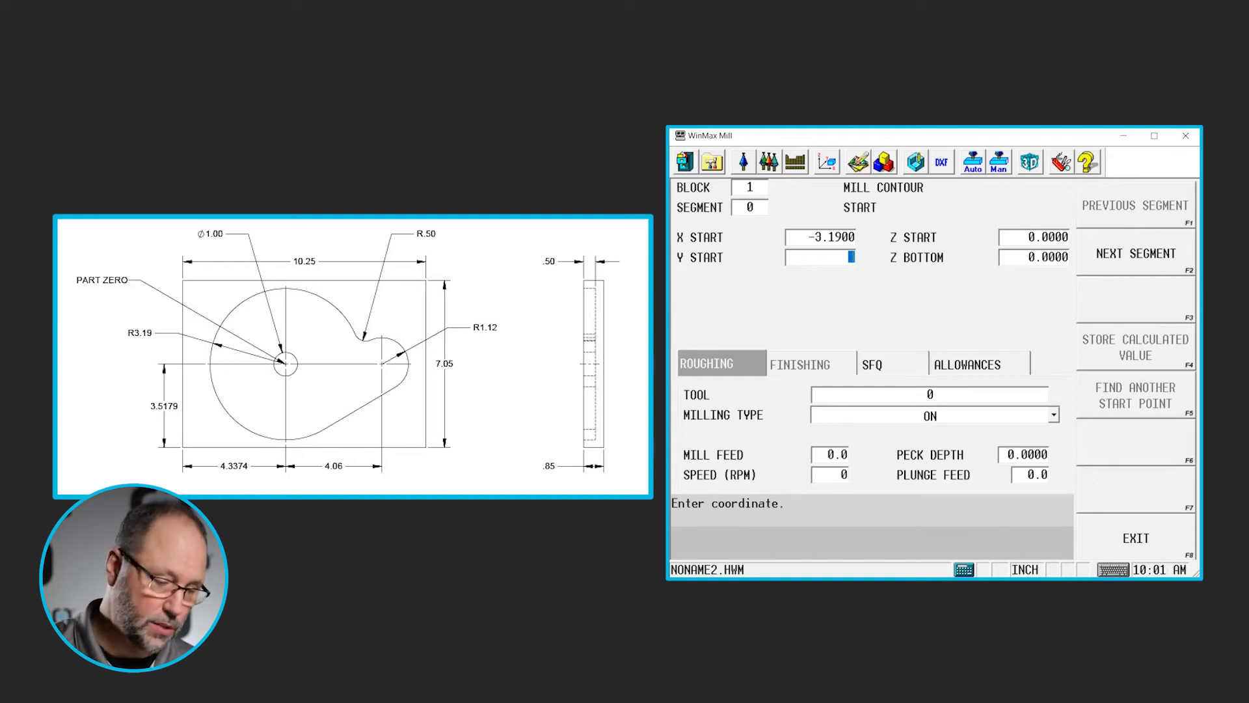
pyautogui.press('Enter')
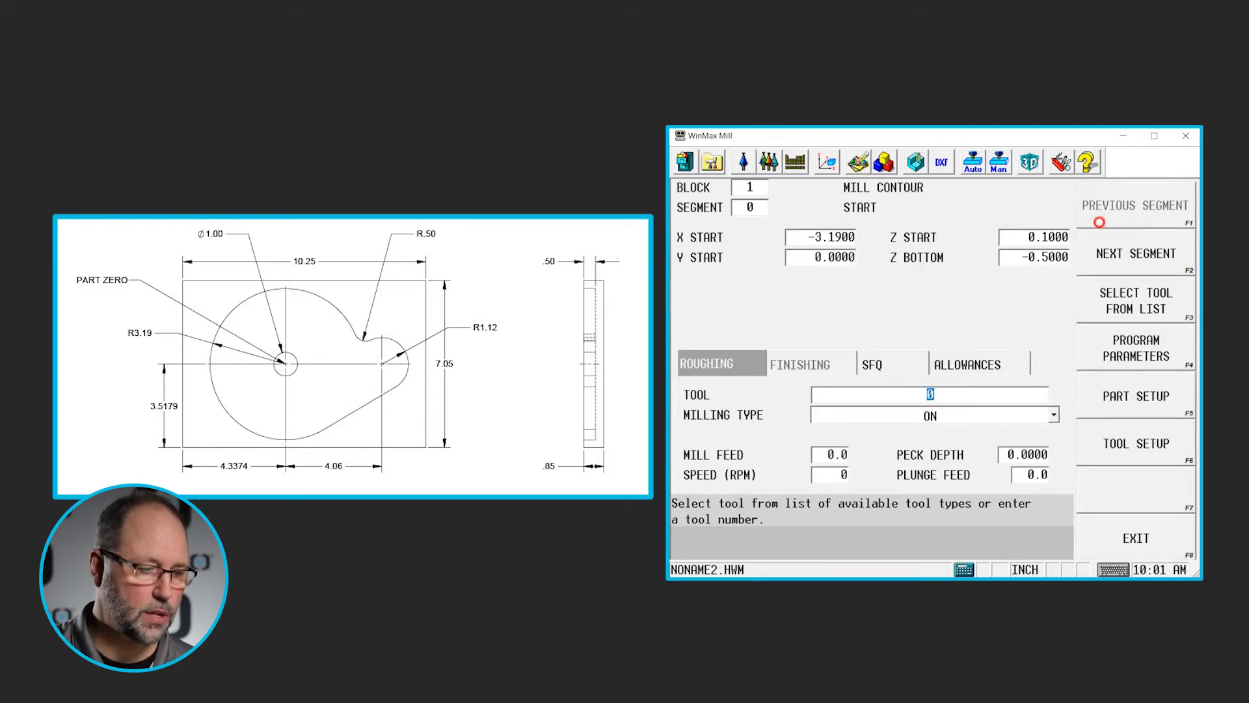
# - Pick tool 91, the 0.5 end mill, for outward pocket-boundary roughing at feed 15.3, 3055 rpm
pyautogui.click(1136, 298)
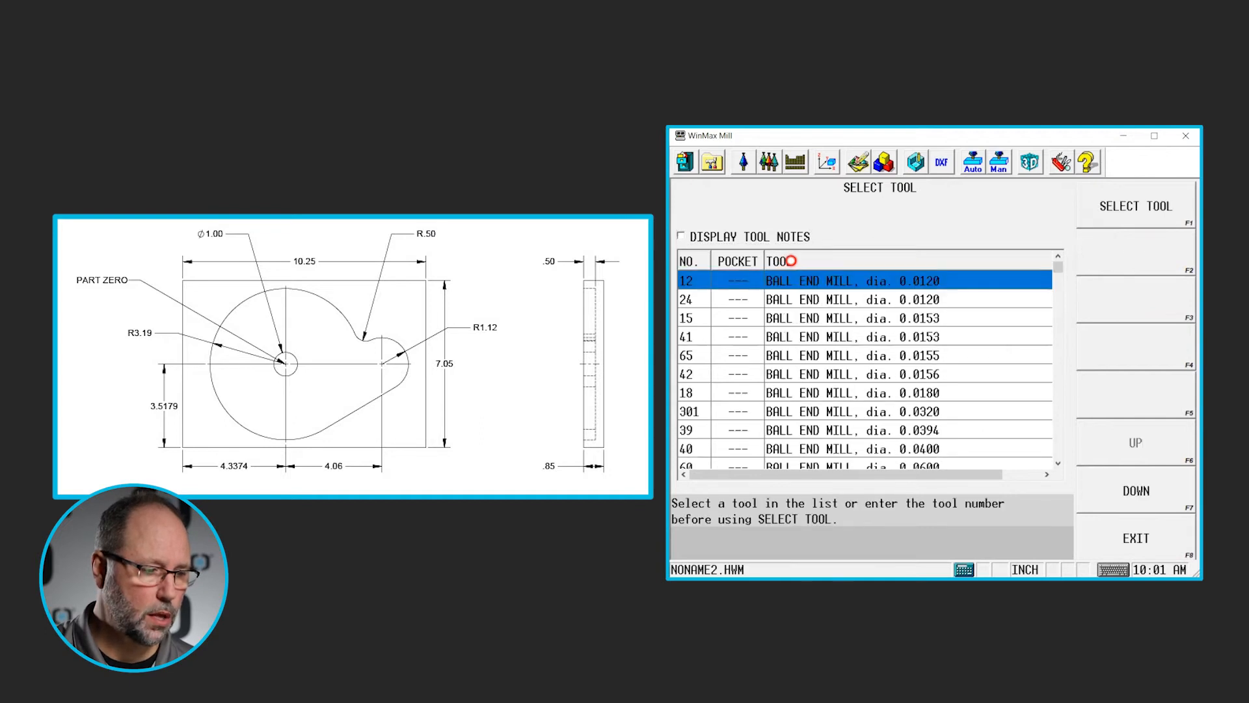
pyautogui.scroll(-3)
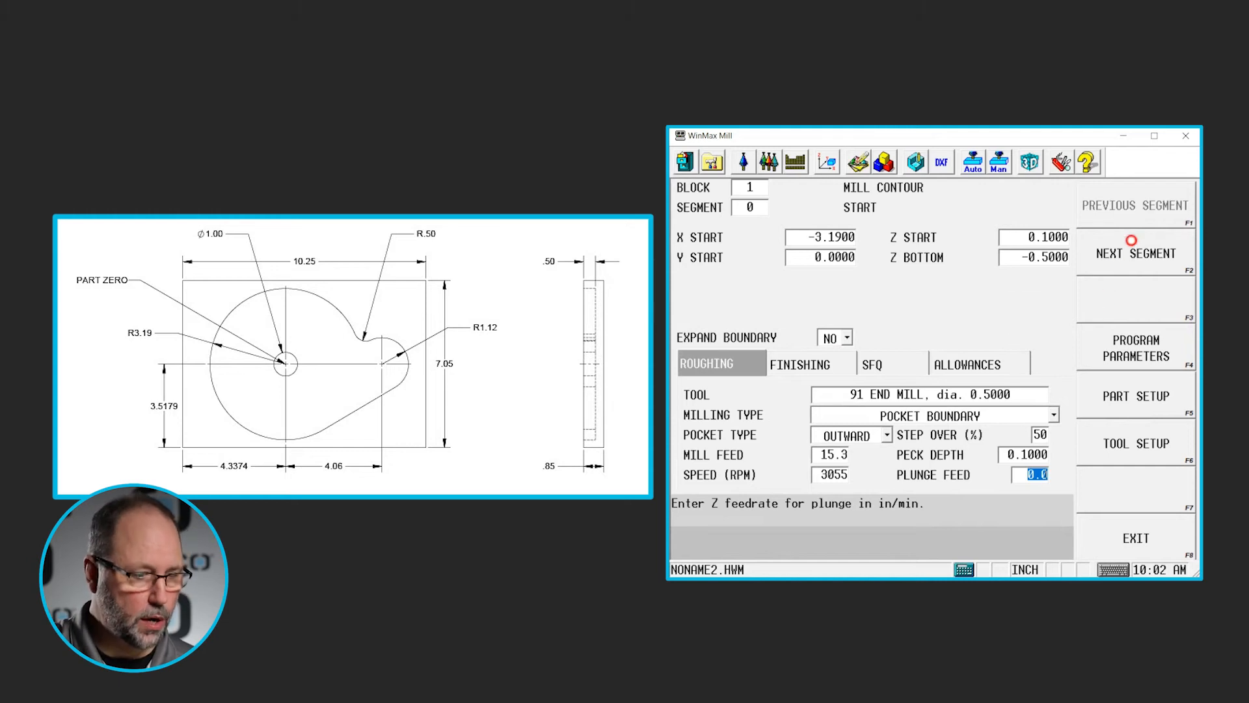
# - Make the next contour segment a counterclockwise arc centred at 0,0 with radius 3.19
pyautogui.click(1135, 252)
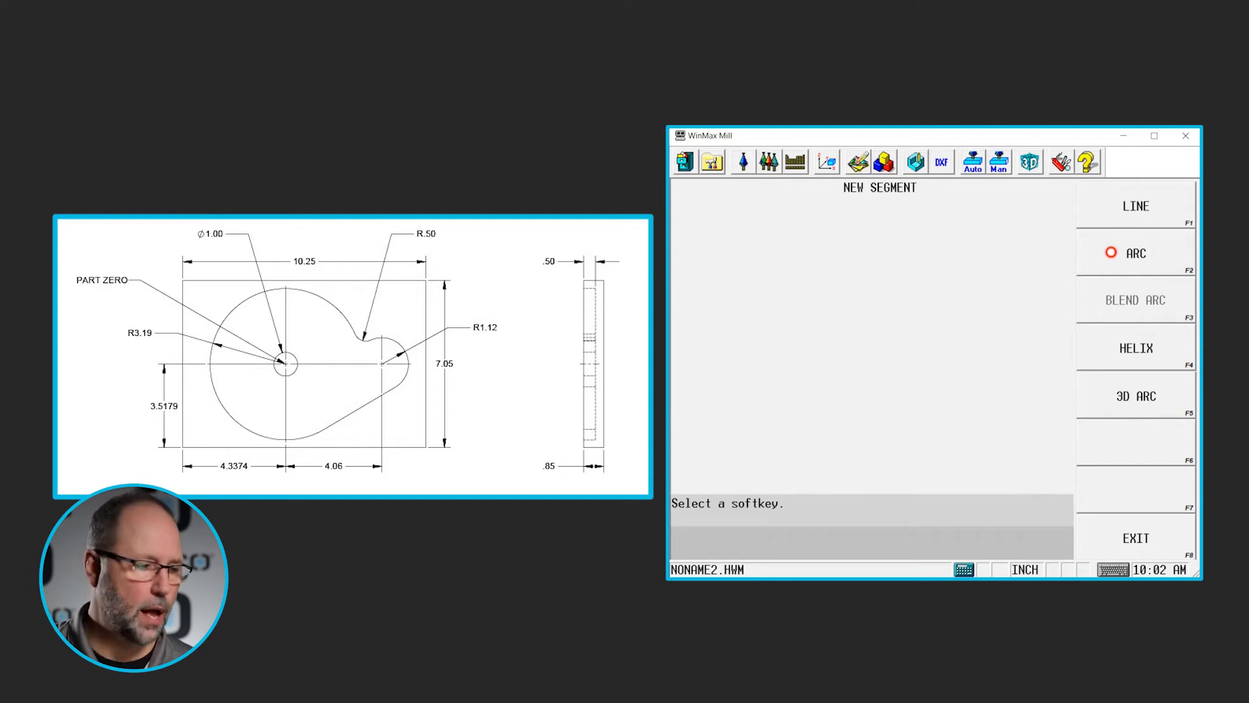
pyautogui.click(1135, 252)
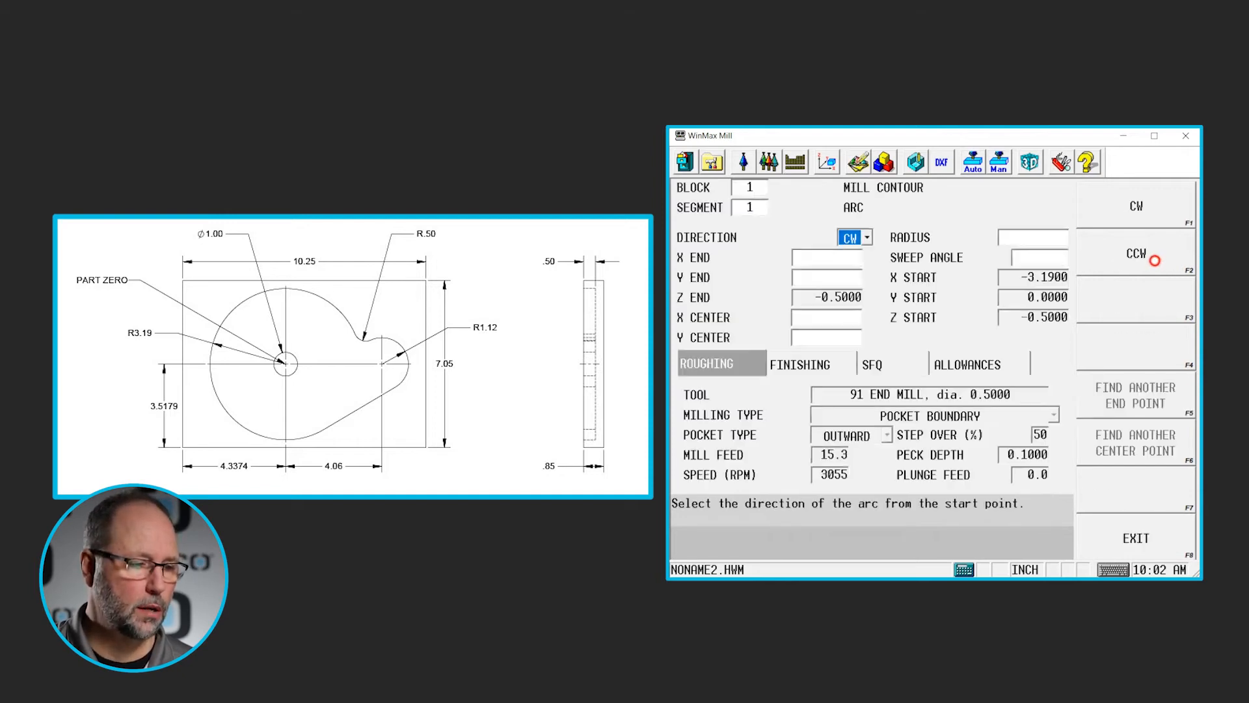
pyautogui.click(1136, 253)
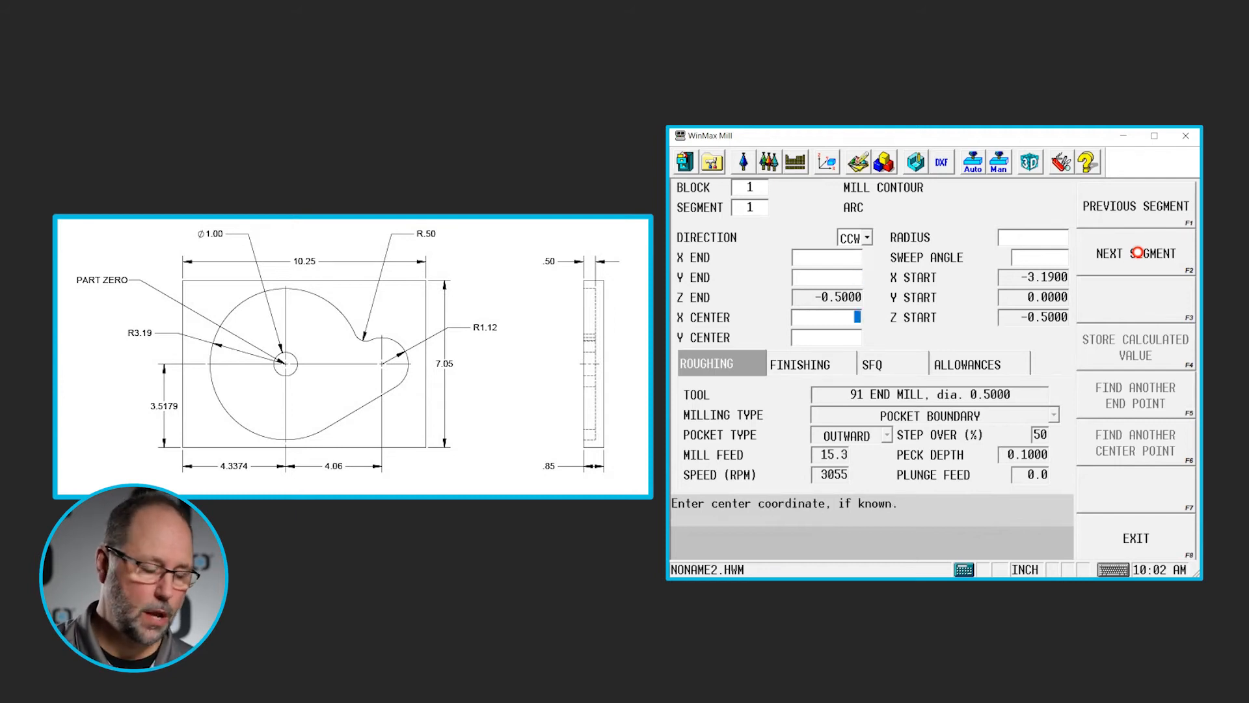
pyautogui.write('0.0000')
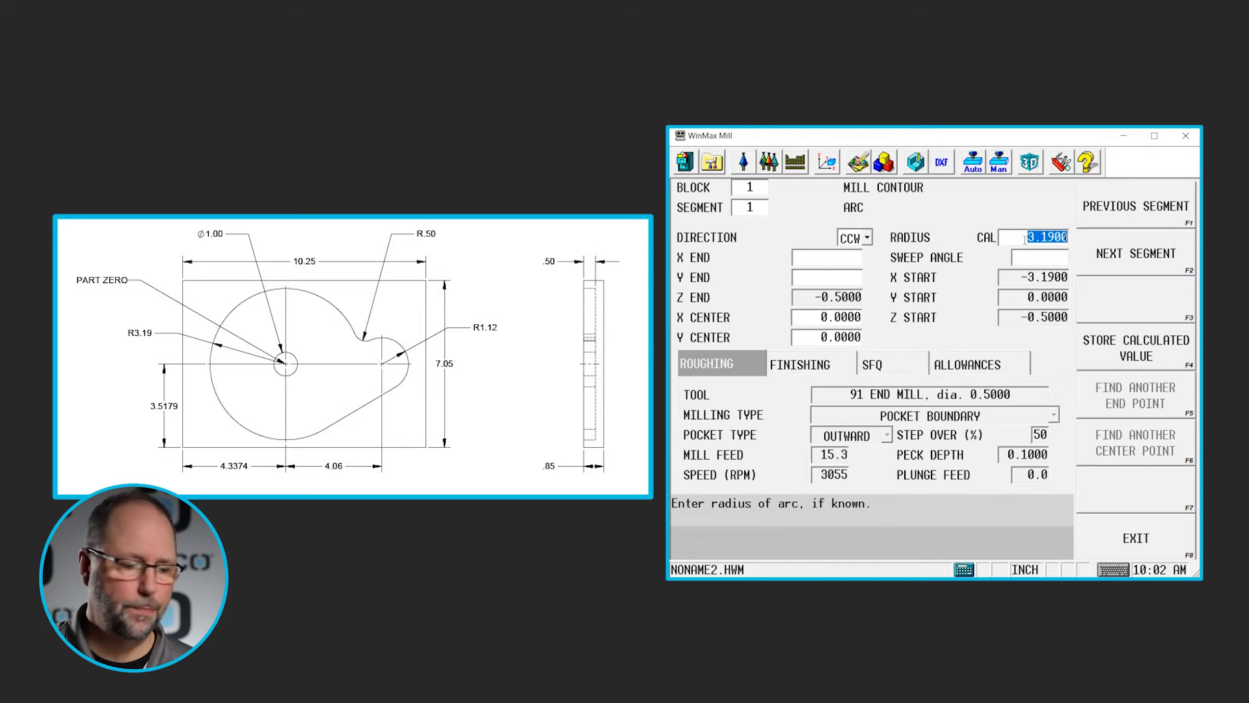
pyautogui.click(1038, 256)
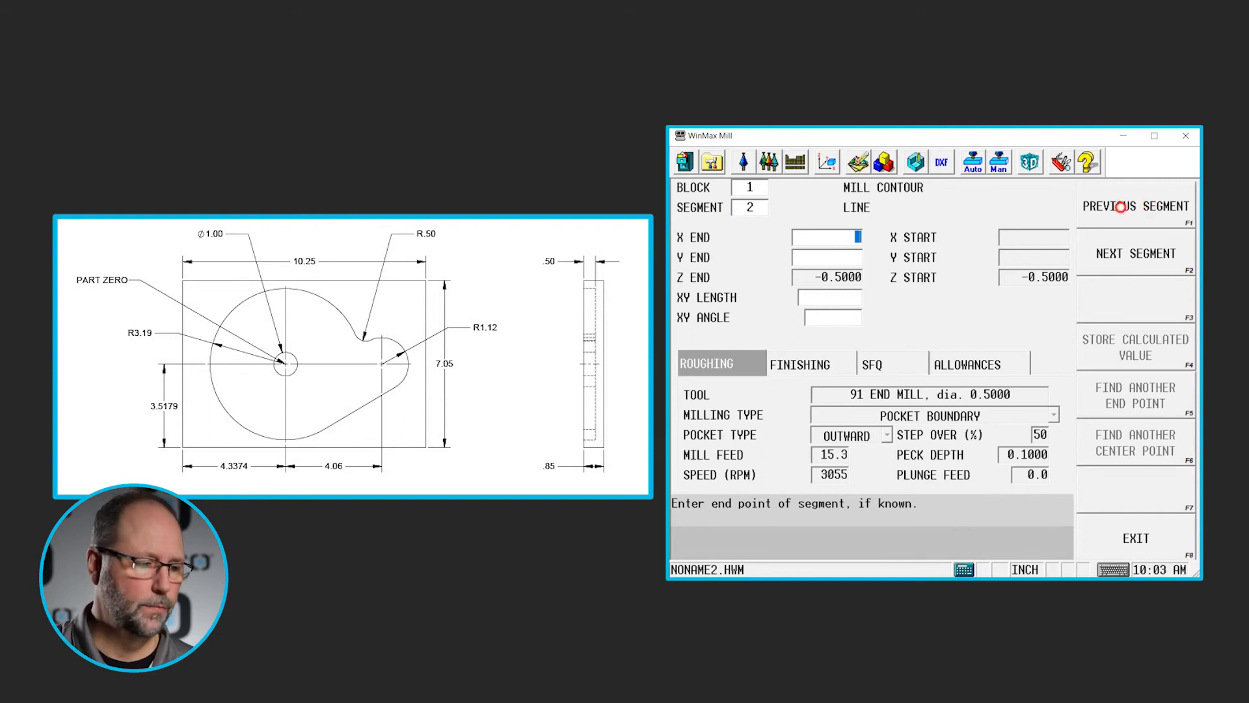
pyautogui.click(1136, 253)
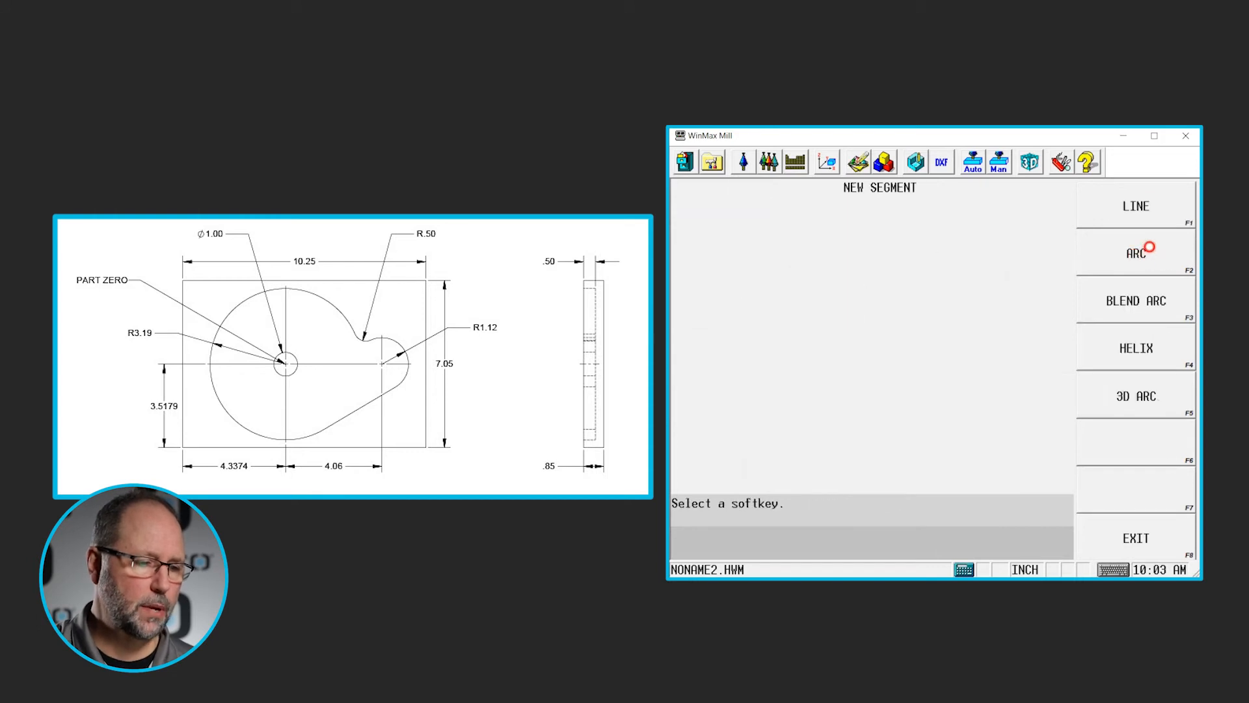
# - Add a counterclockwise arc centred at X 4.06, Y 0 with radius 1.12
pyautogui.click(1136, 253)
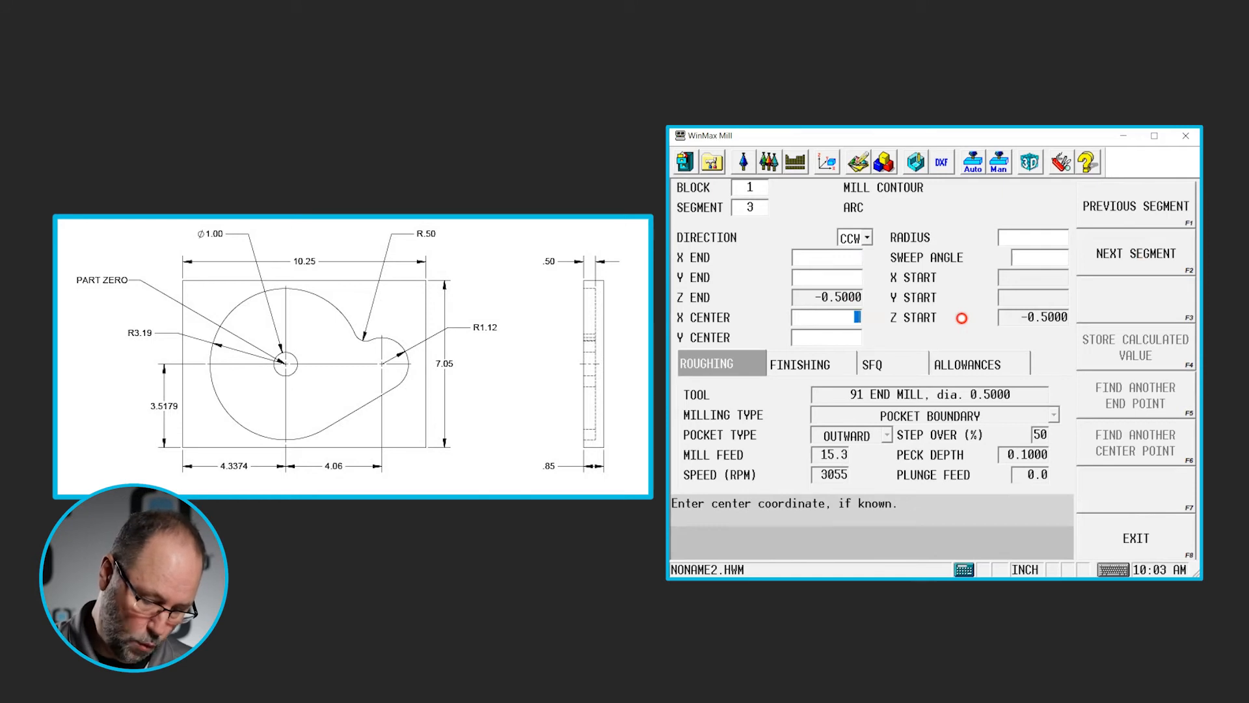
pyautogui.write('4')
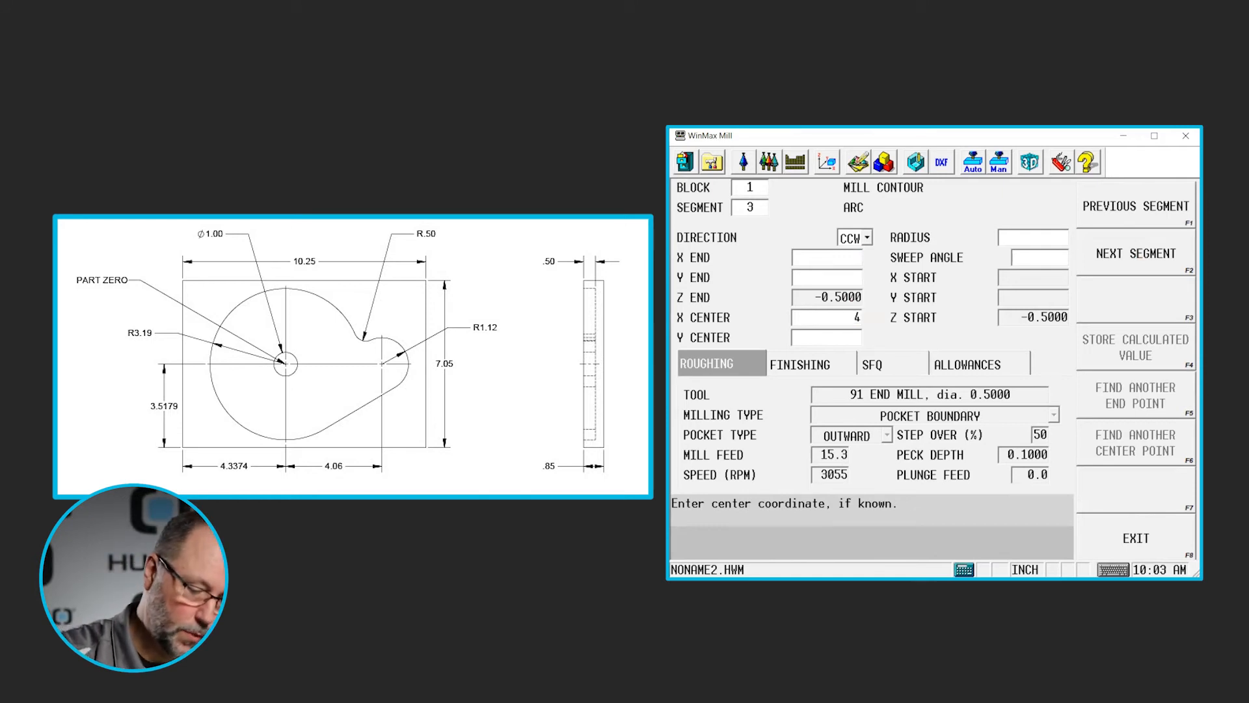
pyautogui.write('4.0600')
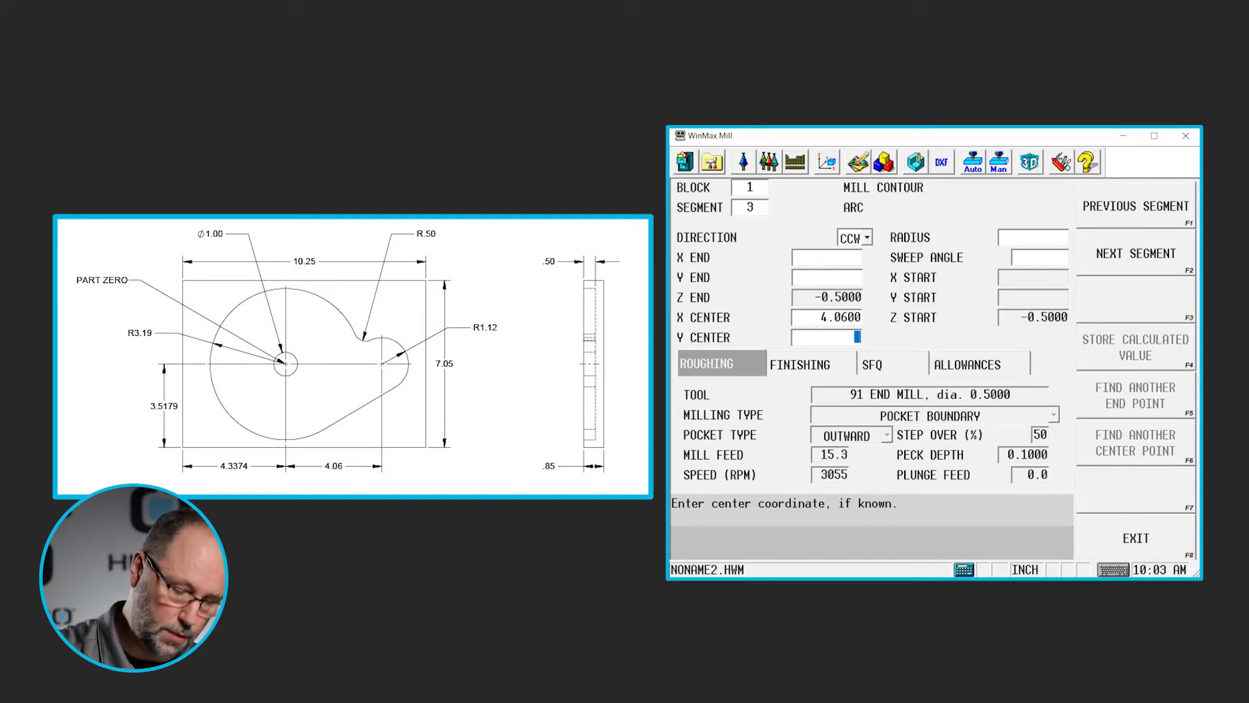
pyautogui.write('0.0000')
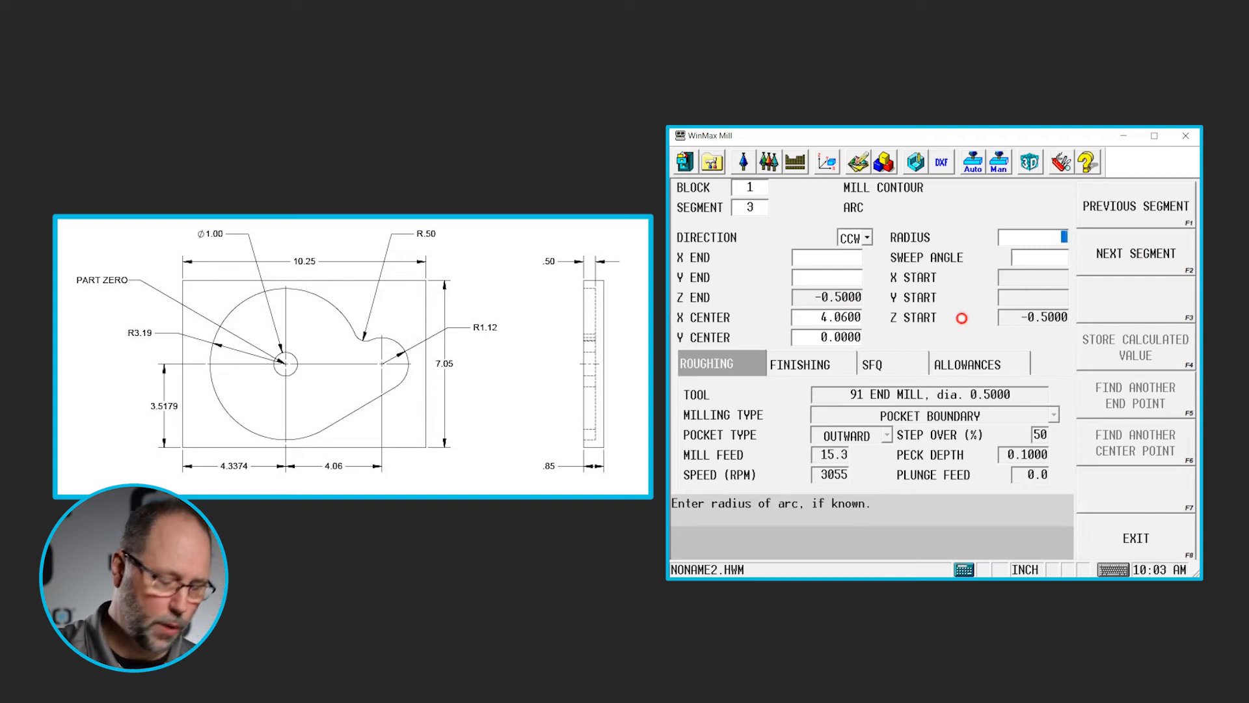
pyautogui.write('1.1200')
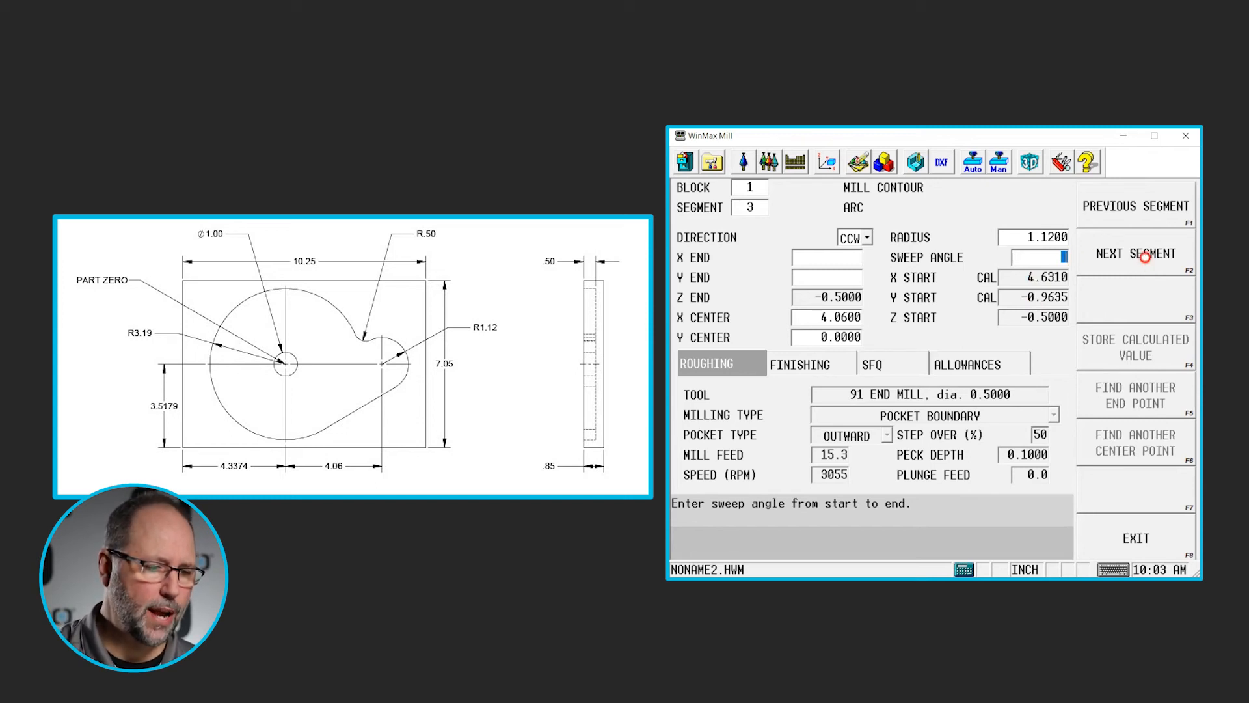
pyautogui.click(1135, 253)
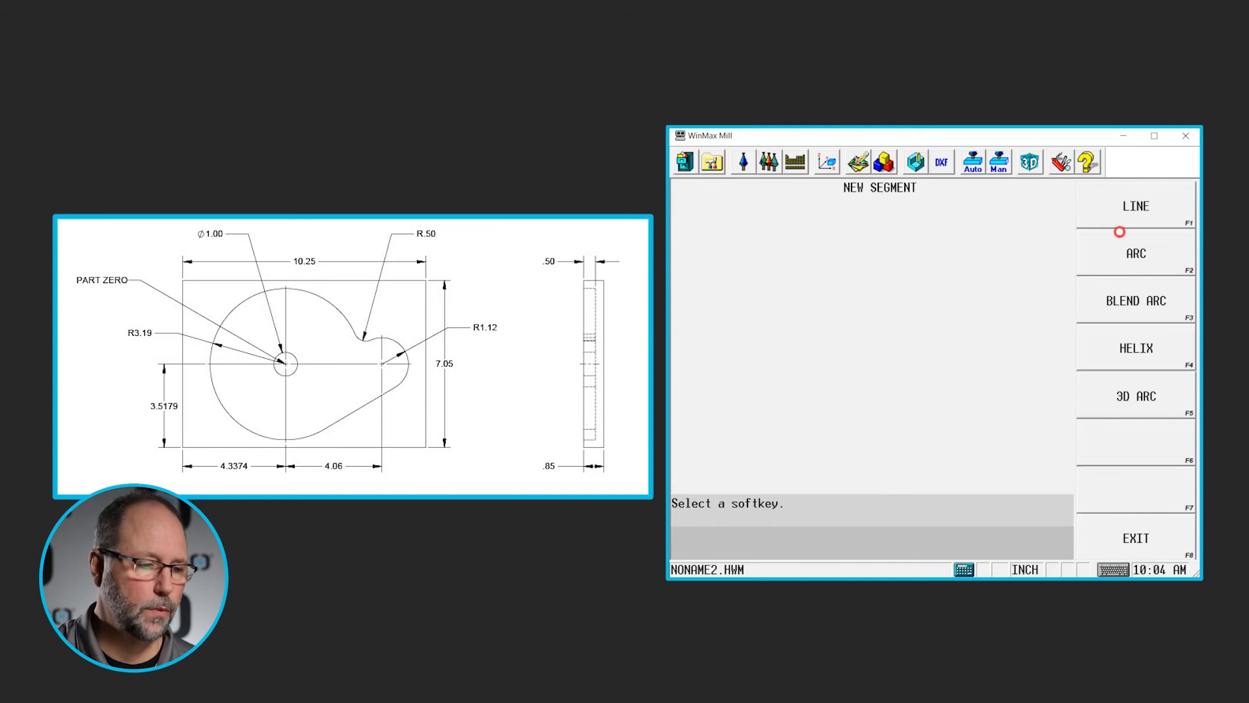
# - Add a clockwise 0.5-radius arc, then an arc segment ending at X -3.19, Y 0
pyautogui.click(1136, 253)
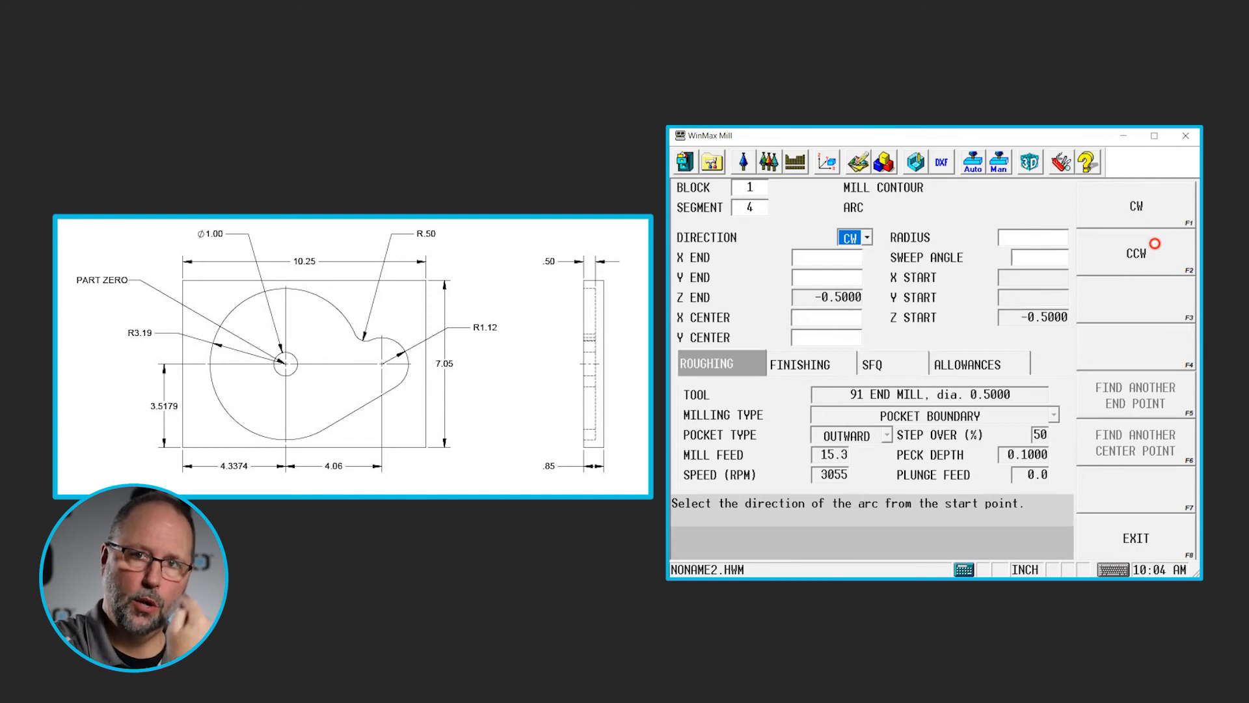
pyautogui.moveTo(928, 312)
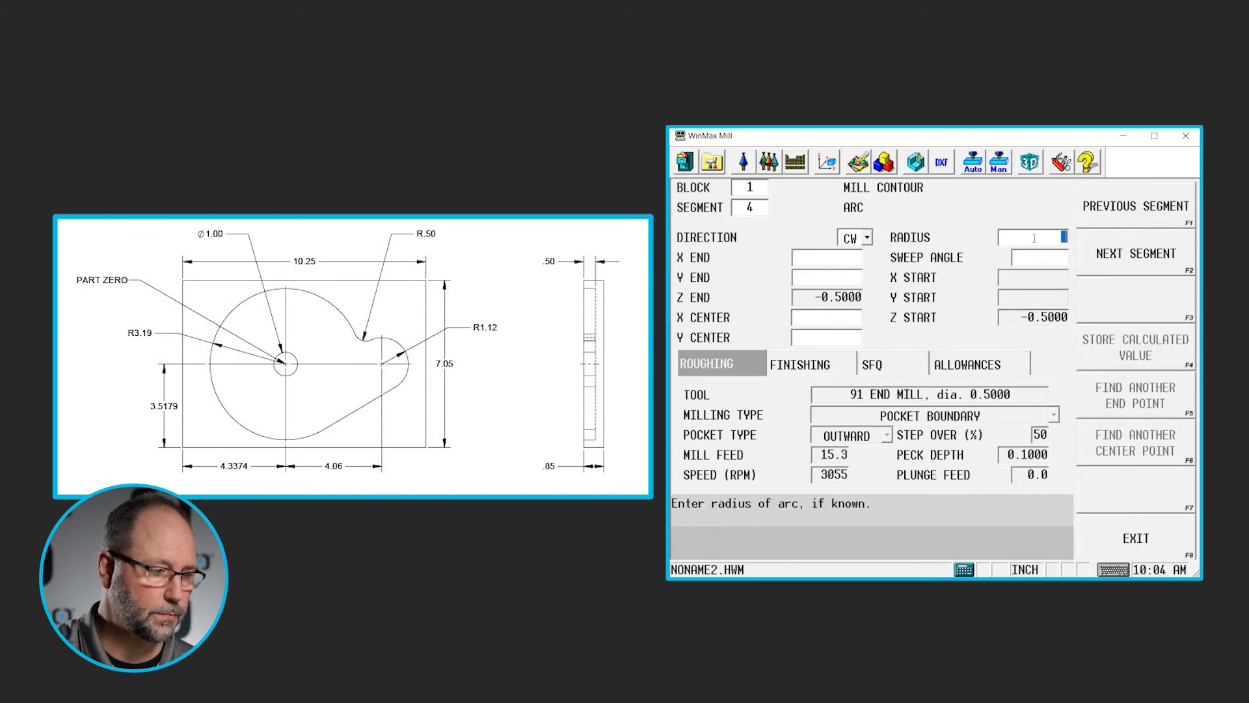
pyautogui.write('.5000')
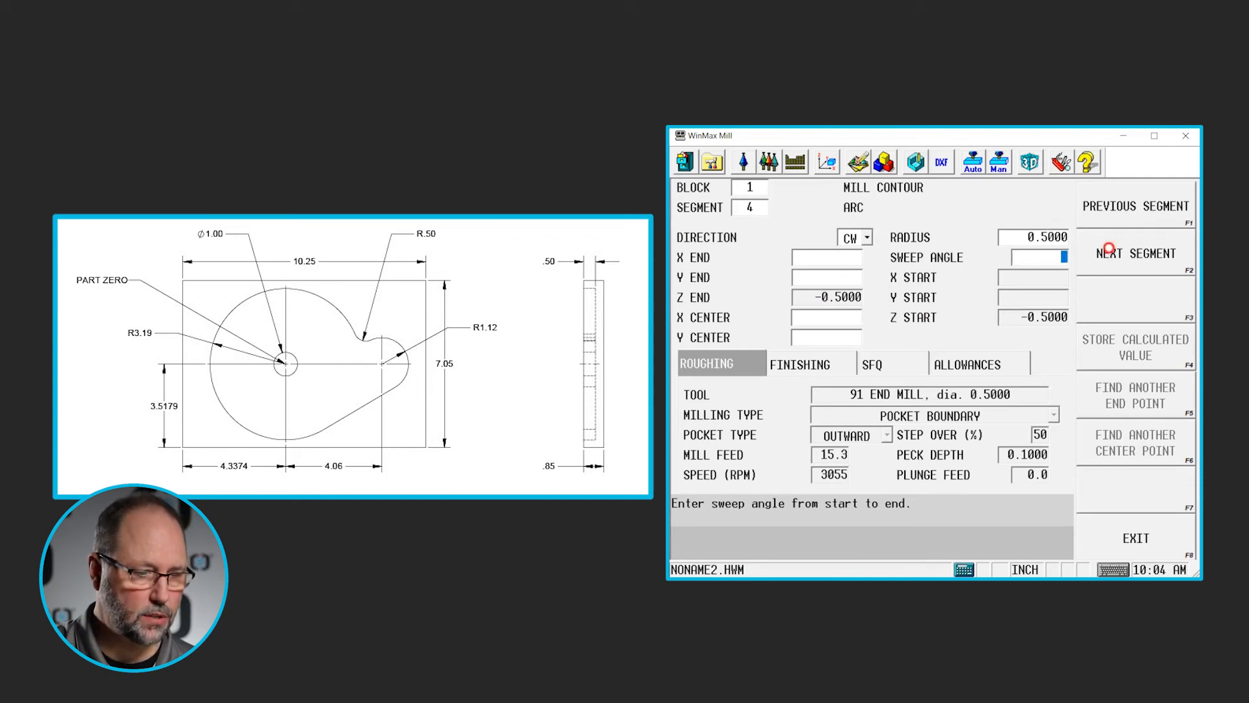
pyautogui.click(1135, 253)
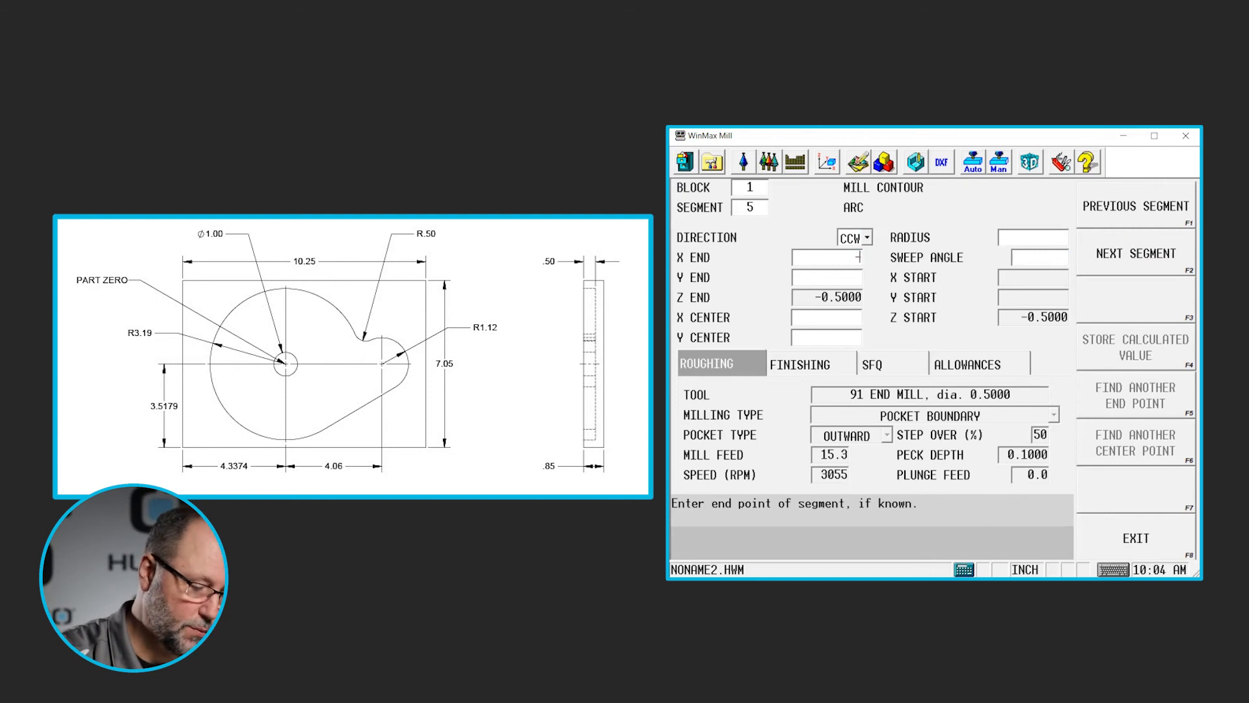
pyautogui.write('-3.190')
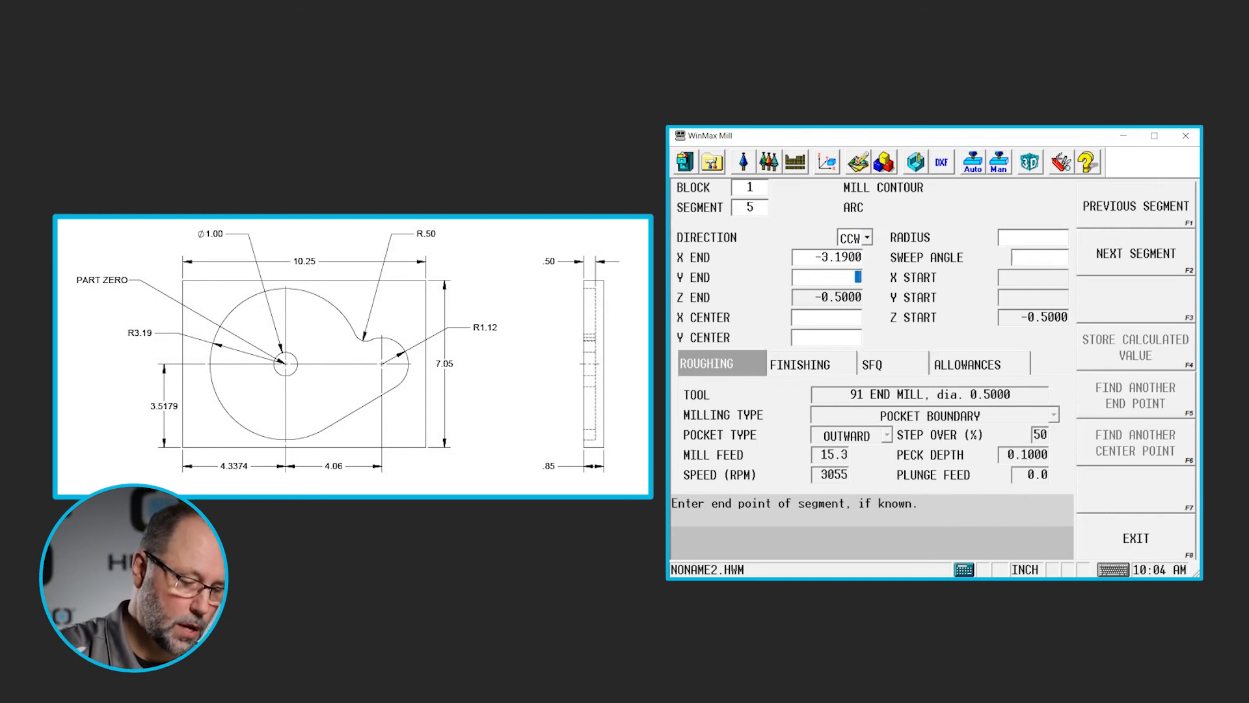
pyautogui.write('0.0000')
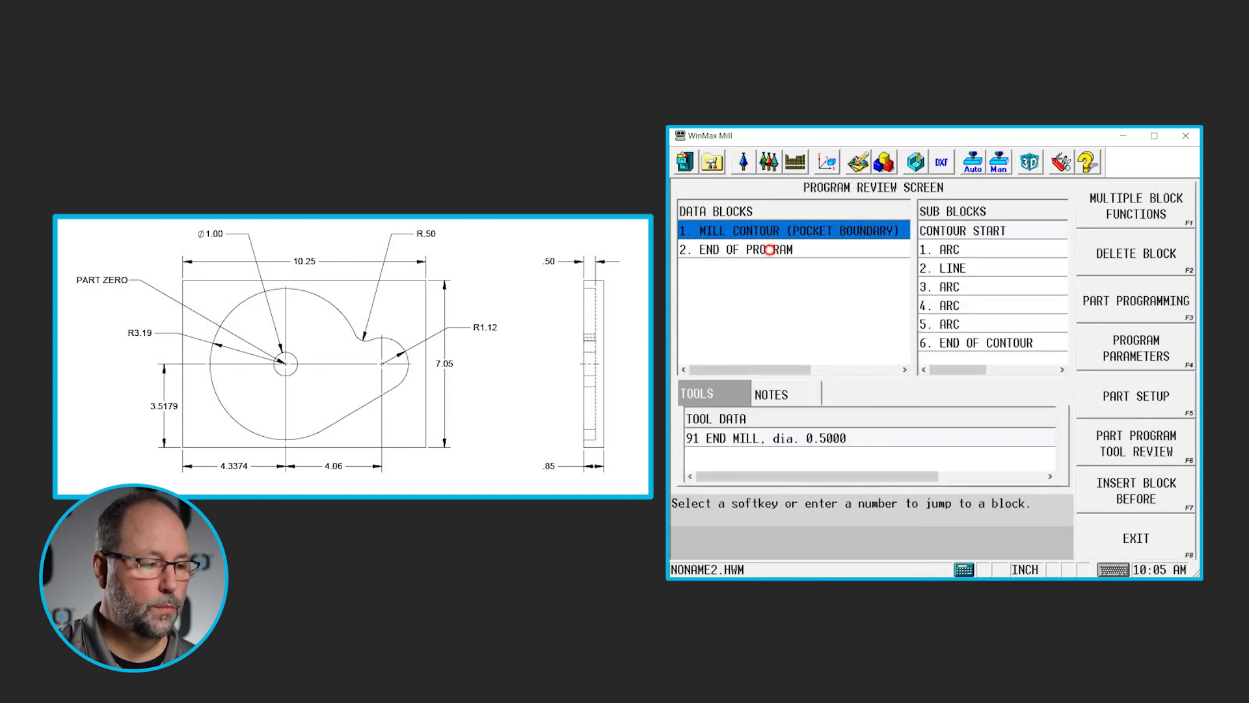
# - Insert a new block before block 2, END OF PROGRAM
pyautogui.click(772, 249)
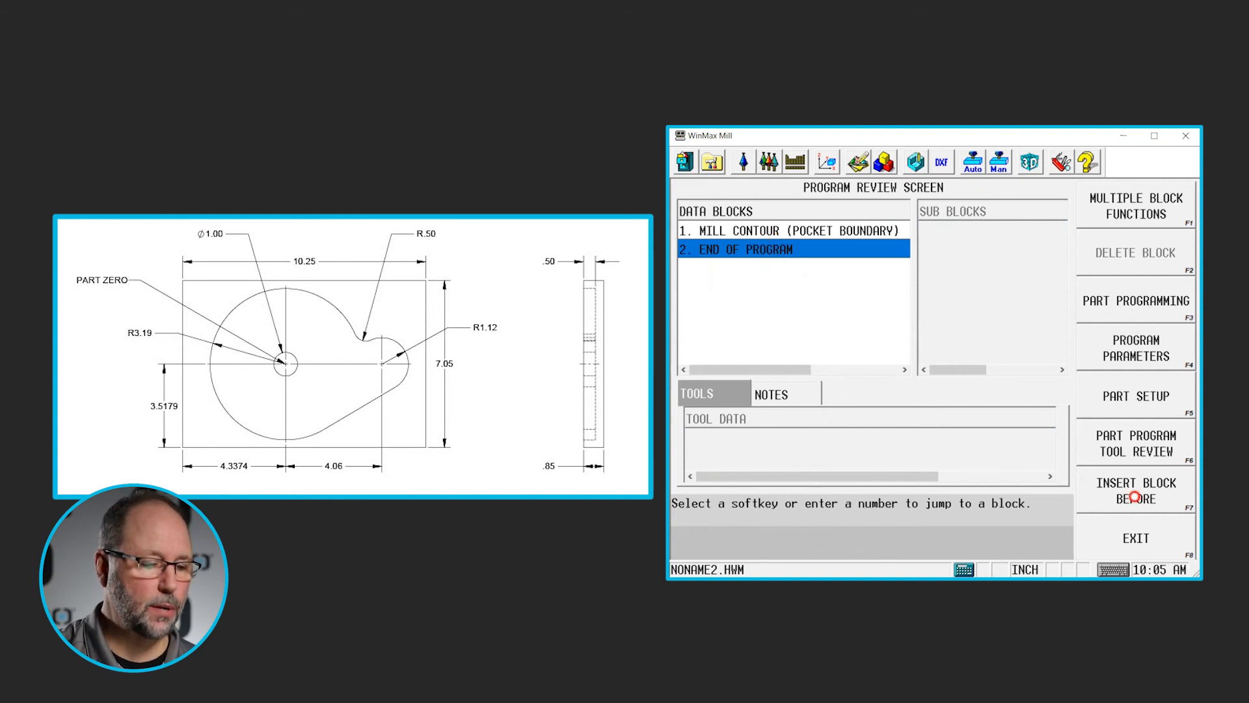
pyautogui.click(1135, 489)
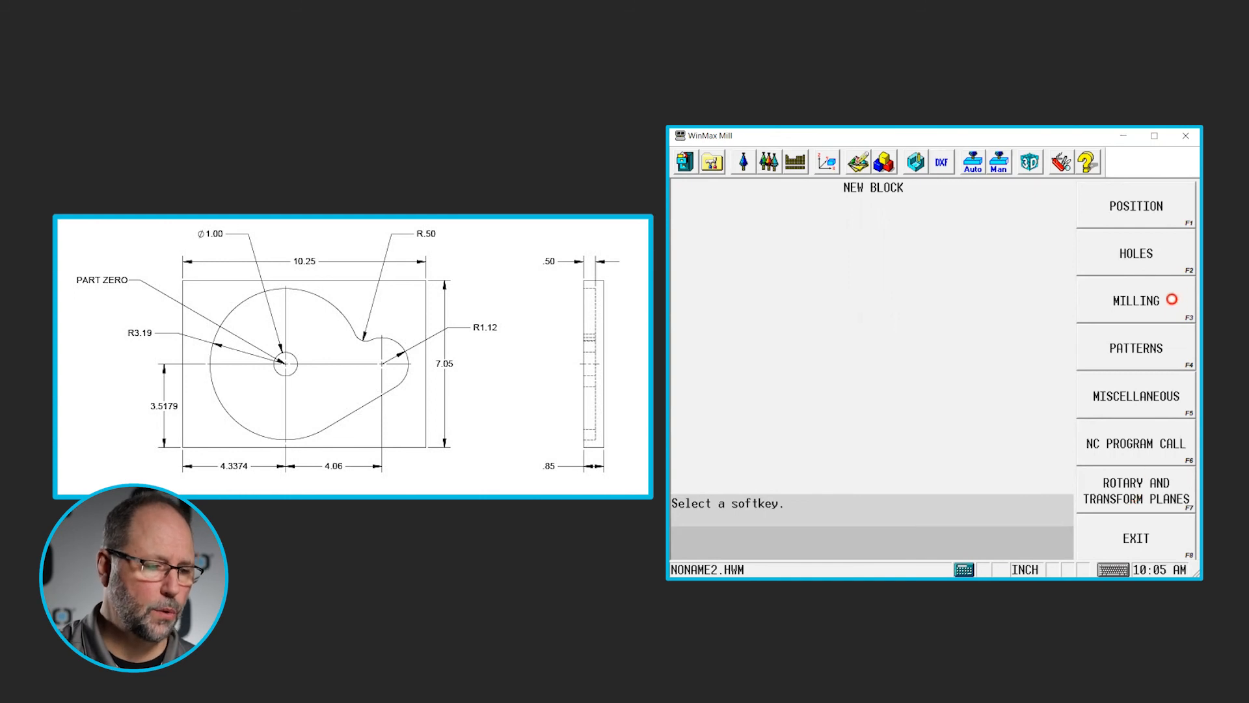
# - Make block 2 a milled 0.5-radius circle at X 0, Y 0 as a pocket island
pyautogui.click(1135, 300)
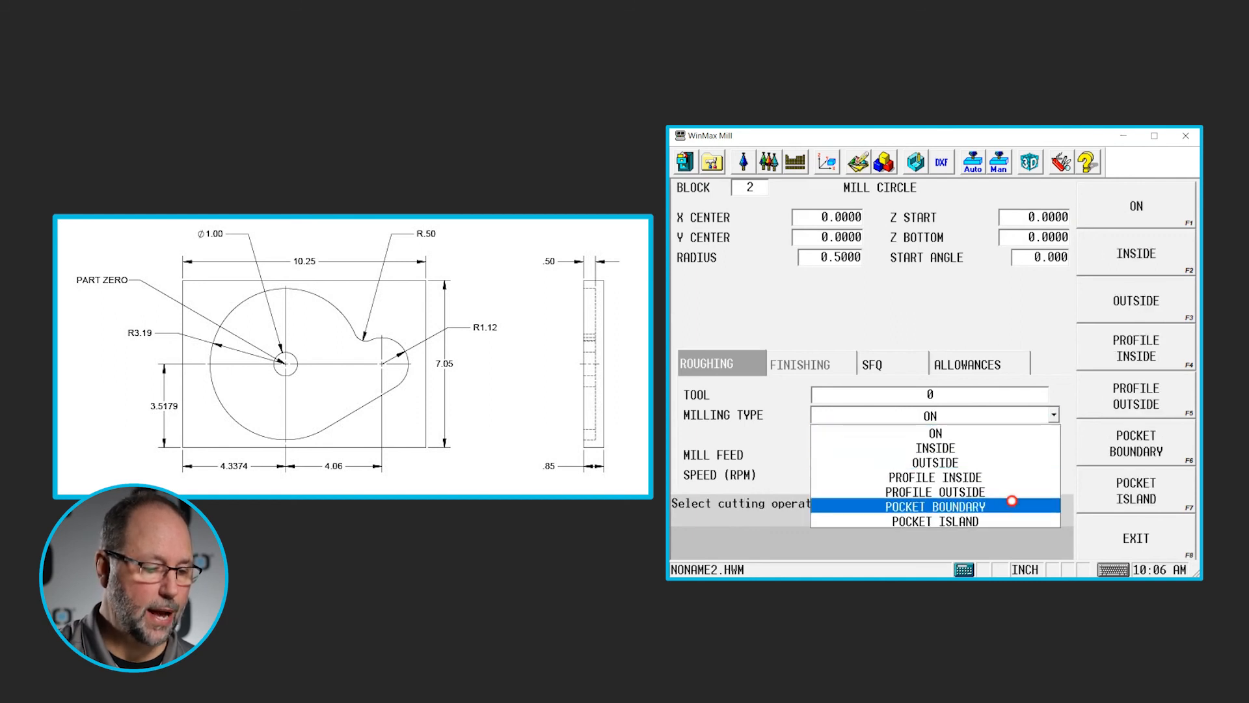
pyautogui.click(935, 521)
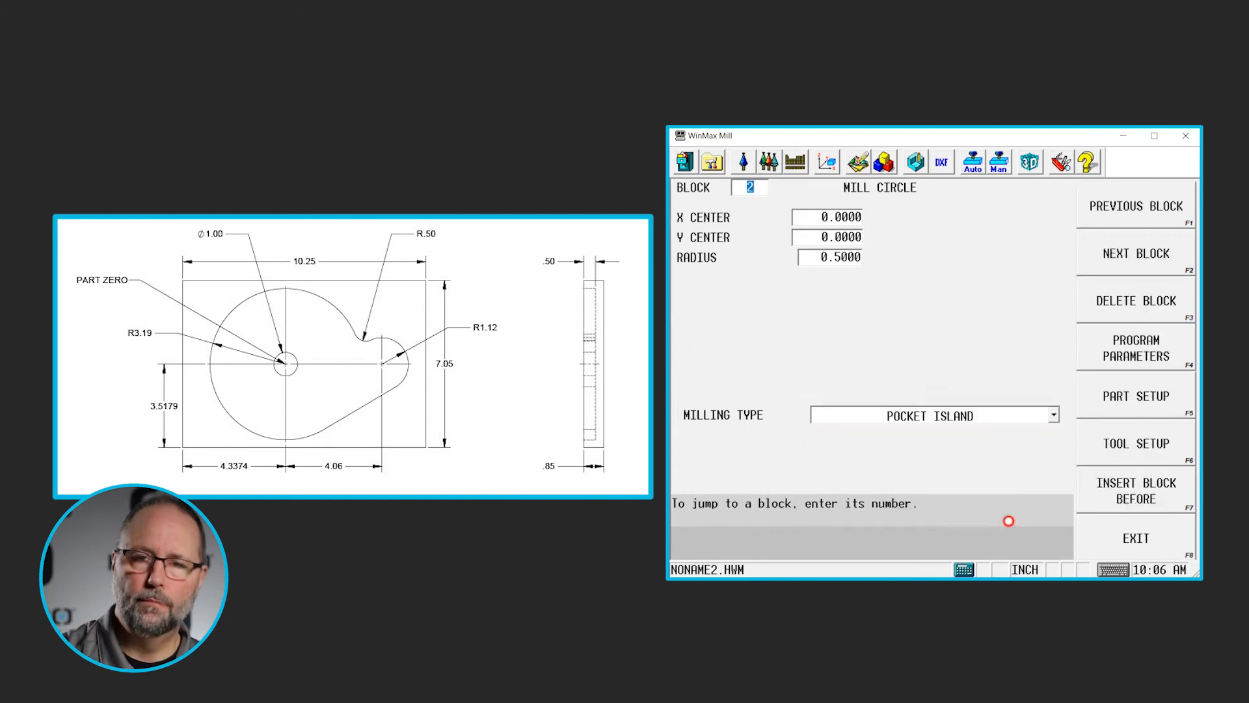